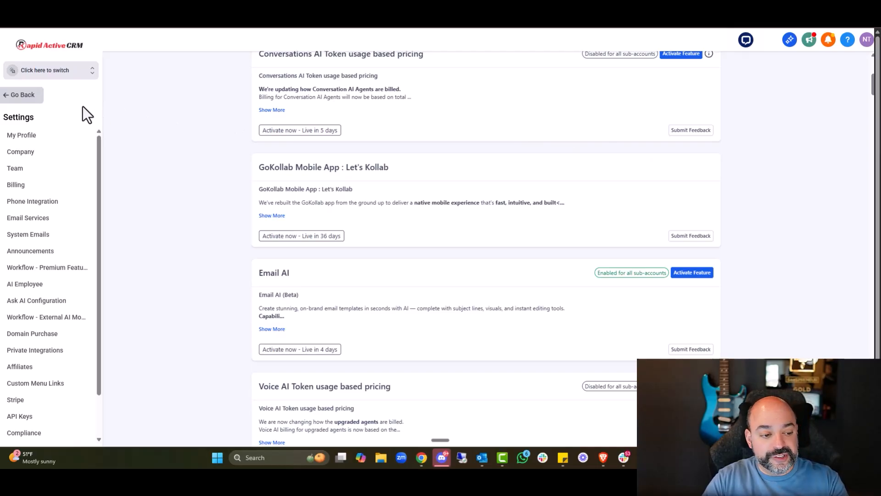
- Filter the Labs beta features by 'email' to show Email AI and related items
scroll(down, 3)
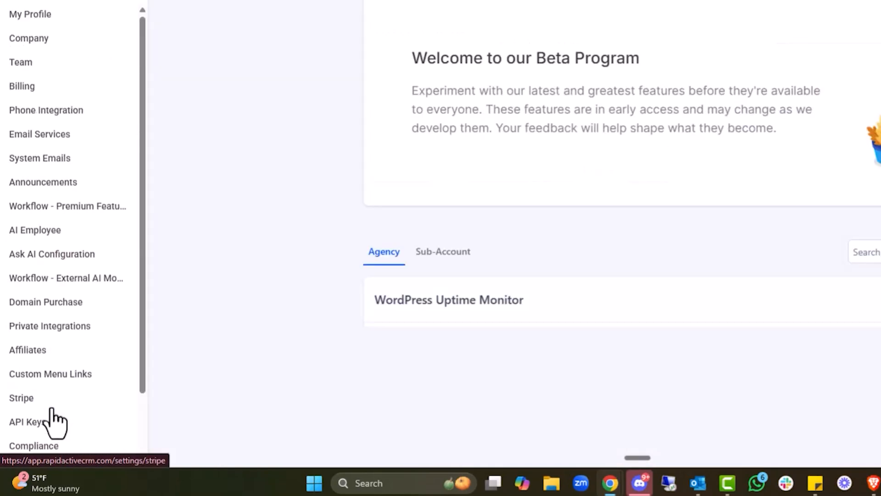
scroll(down, 3)
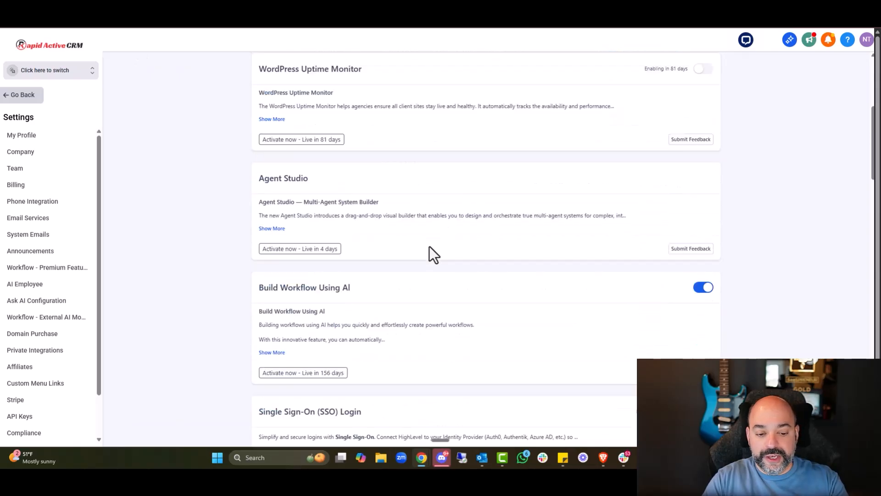
scroll(down, 3)
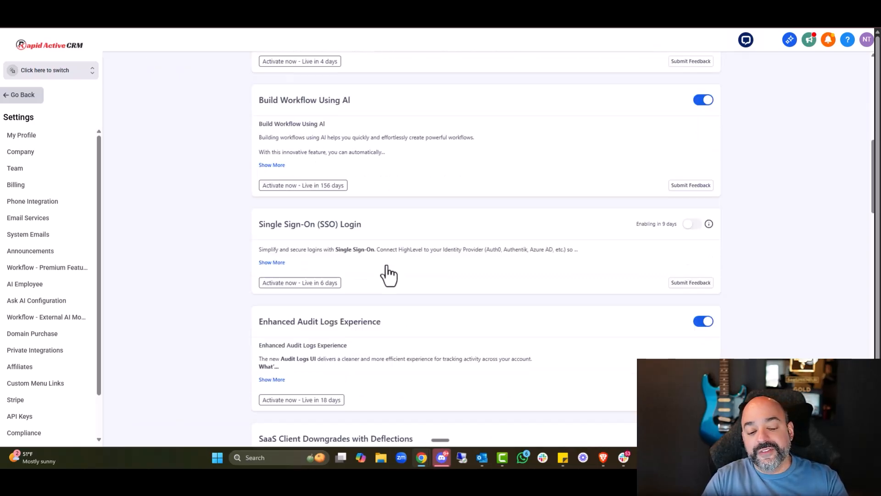
scroll(down, 3)
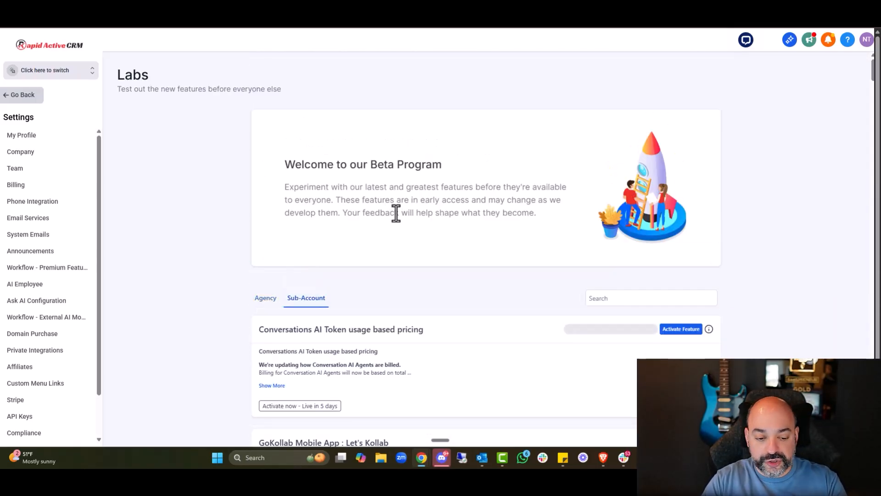
scroll(down, 3)
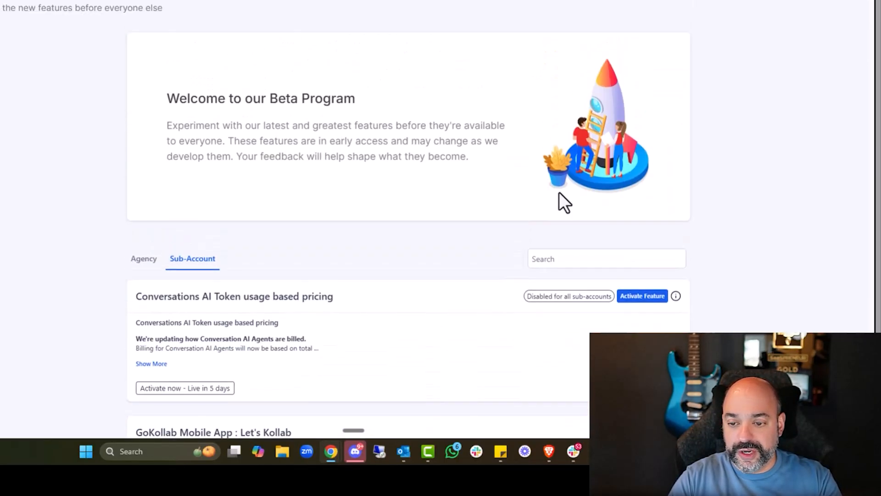
text(email)
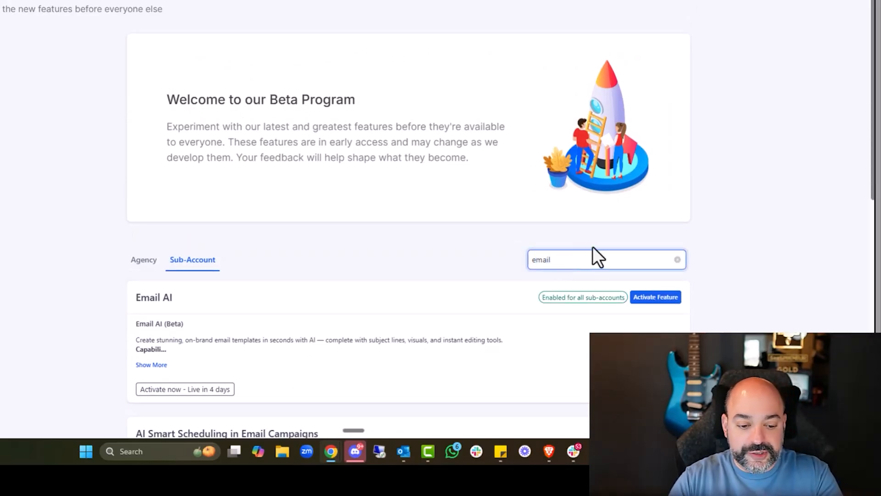
scroll(down, 3)
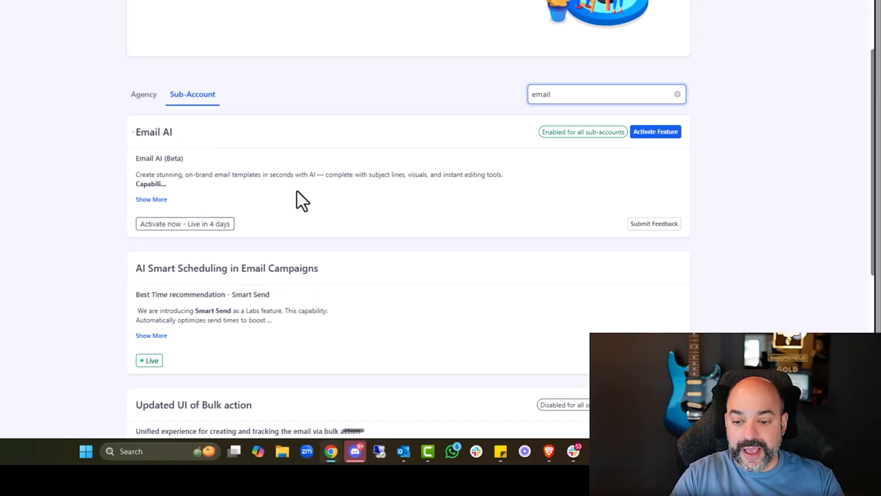
scroll(down, 3)
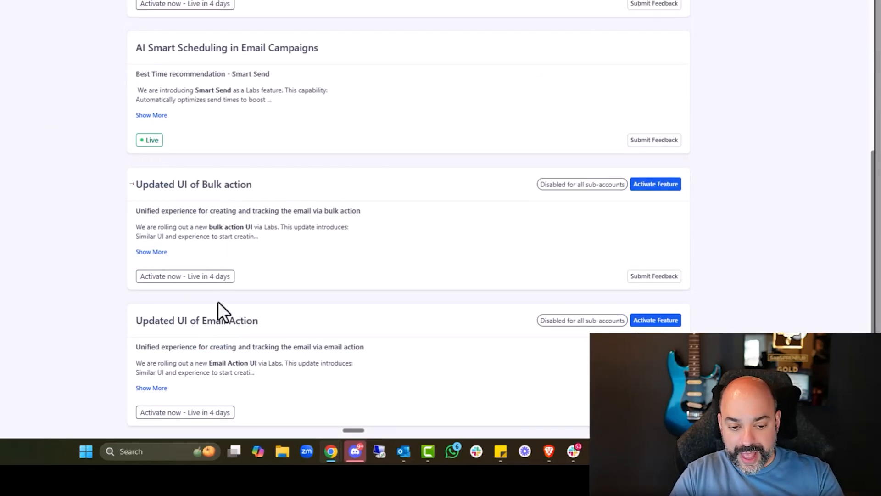
scroll(down, 3)
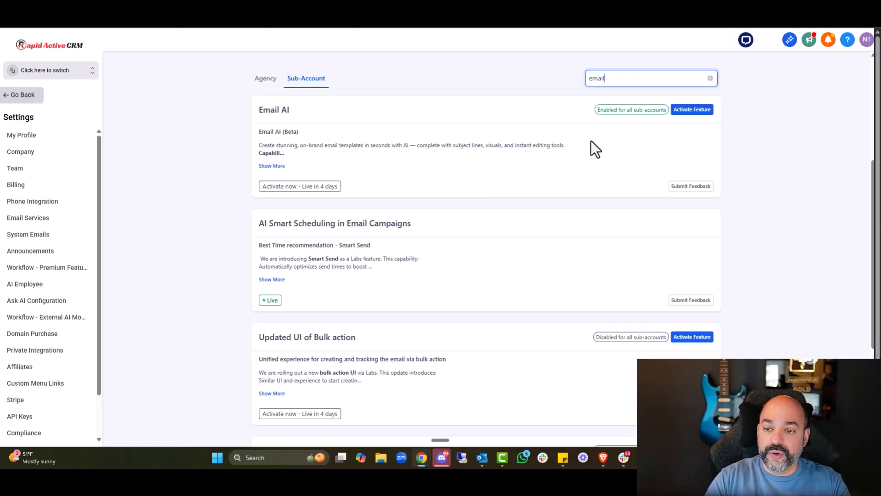
- Create a new blank email campaign under Marketing > Emails in the Design Editor
click(691, 109)
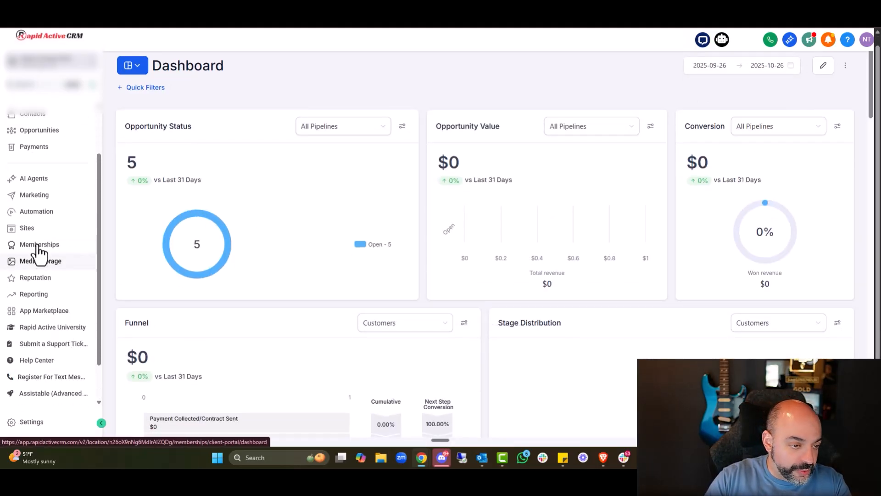
click(34, 195)
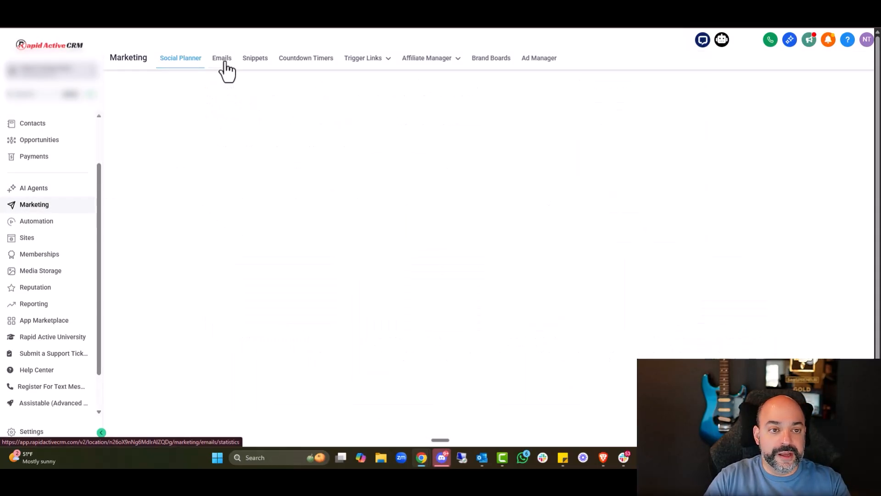
click(221, 58)
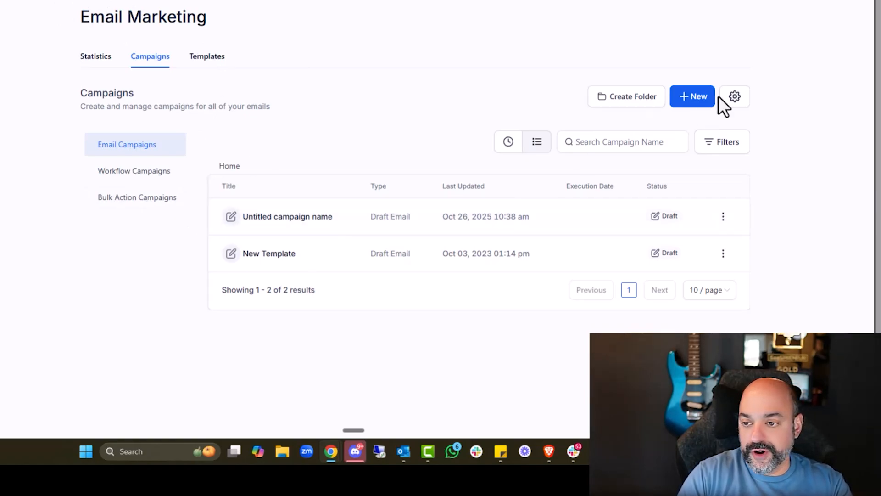
click(691, 96)
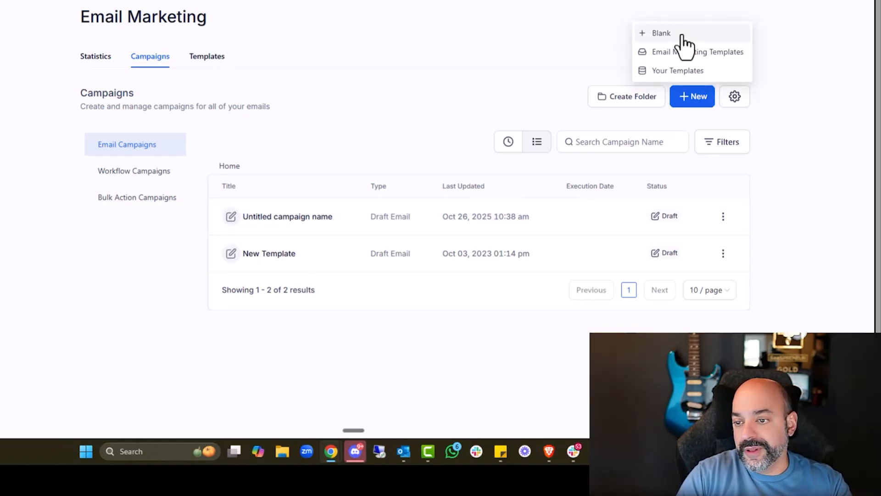
click(661, 33)
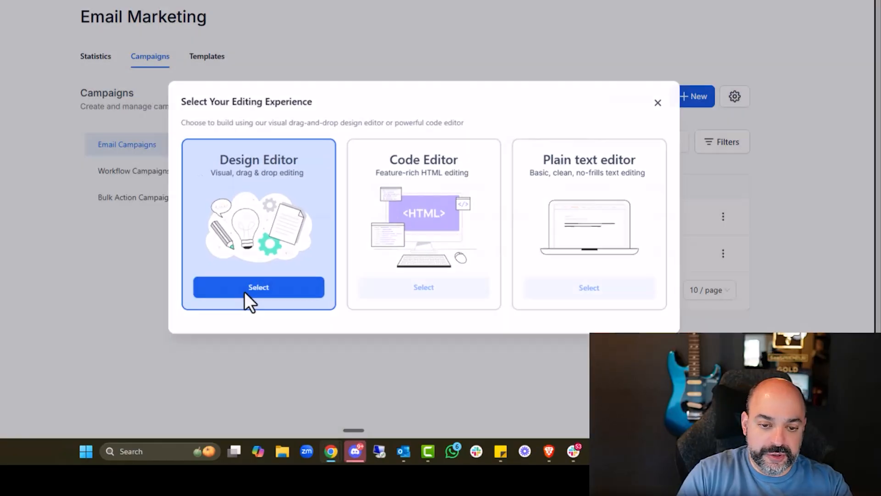
click(258, 286)
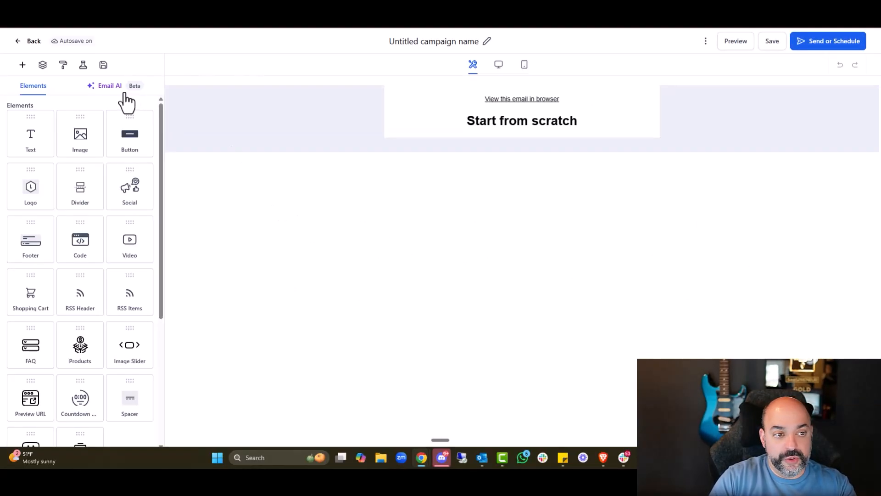
click(109, 86)
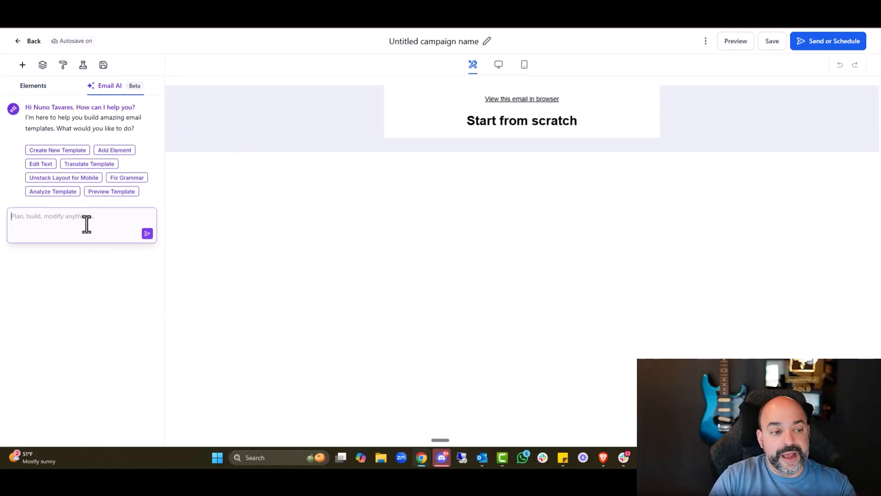
text(Please create a the first email)
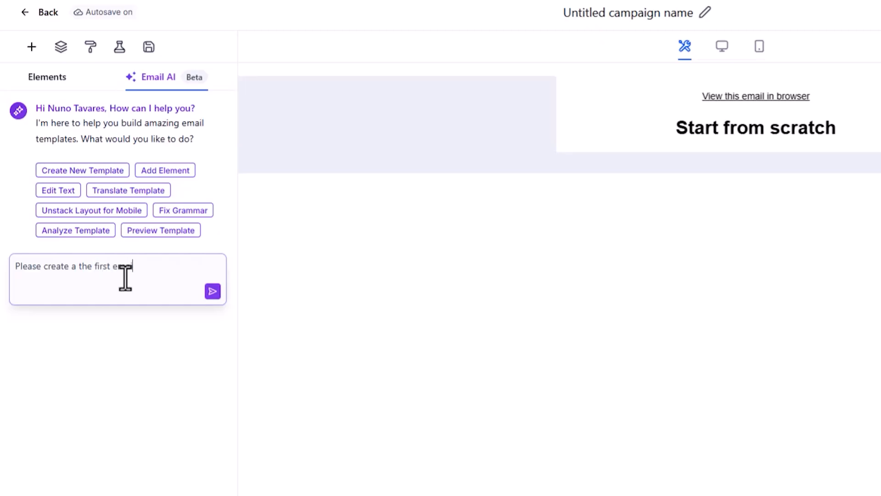
text(in a nurture seqeunce)
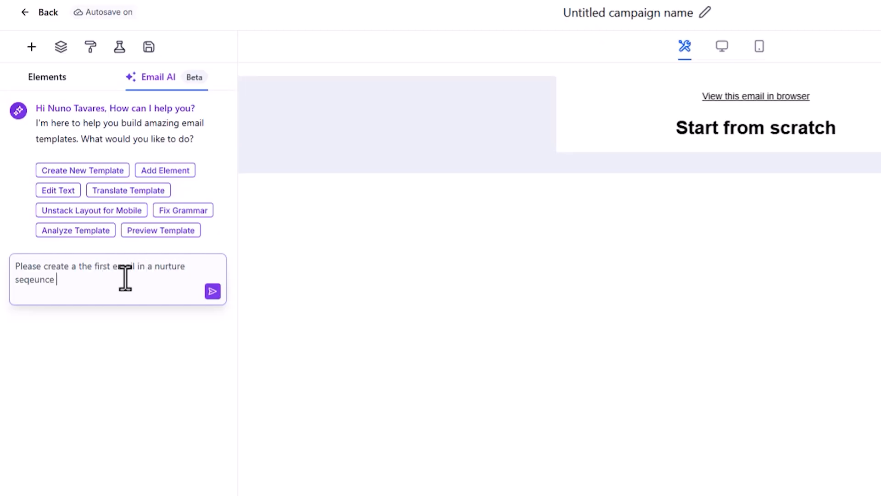
text(for Nuno Tavares a GoHighlevel Coach and C)
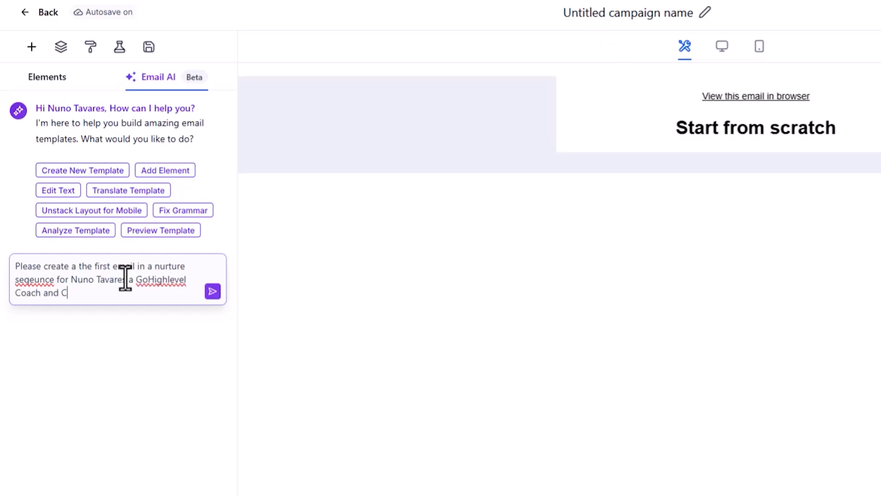
click(213, 291)
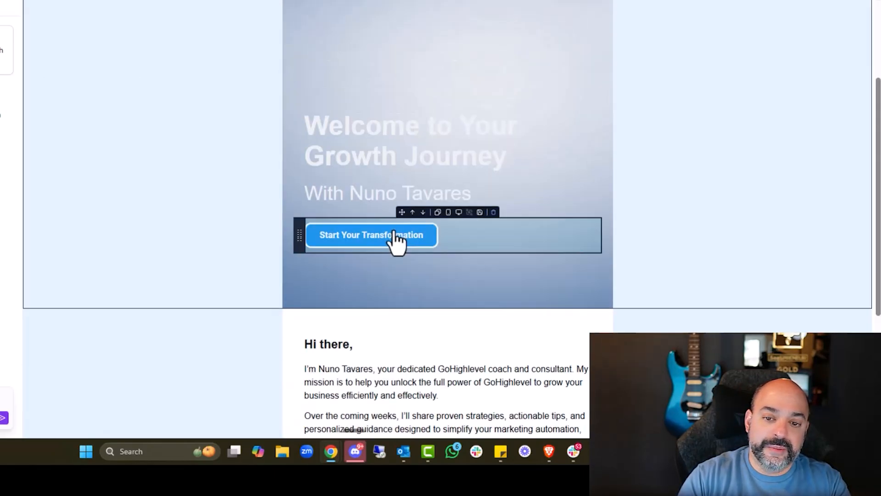
- Scroll the generated email to review the team photo, growth-journey headline and call-to-action
scroll(down, 3)
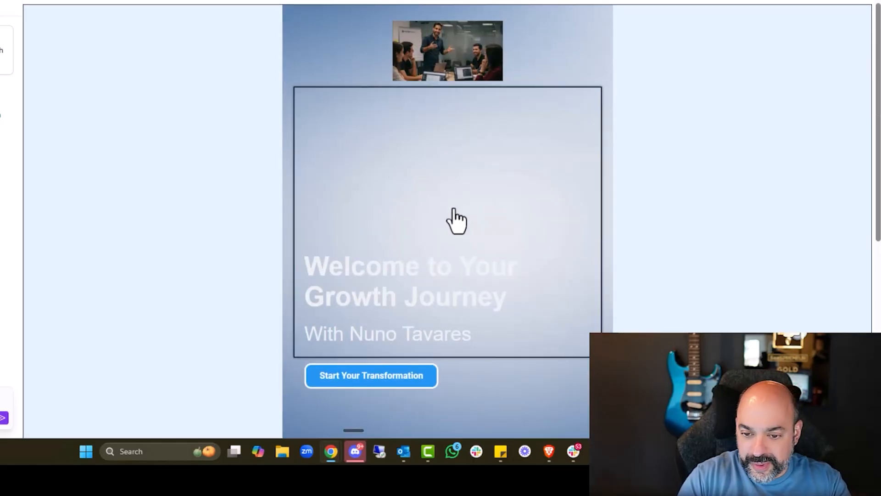
mouse_move(441, 216)
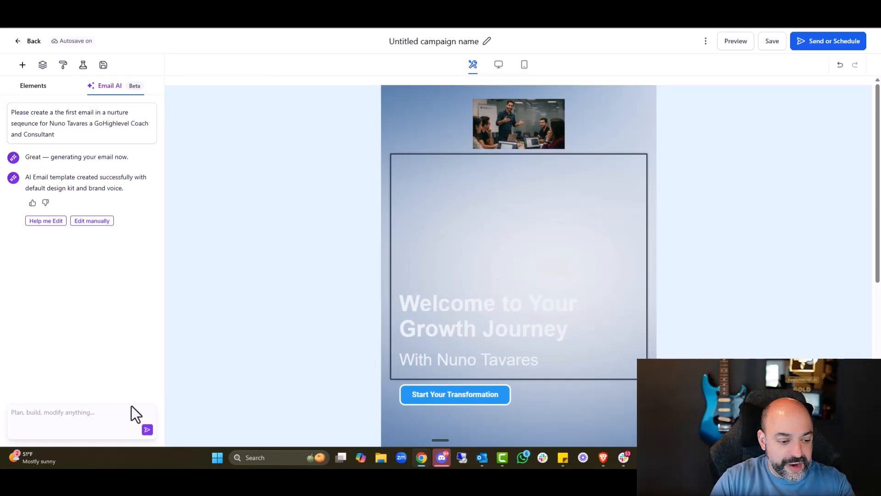
- Start a margin-reduction request in AI chat, then open the hero headline's padding settings
text(can you)
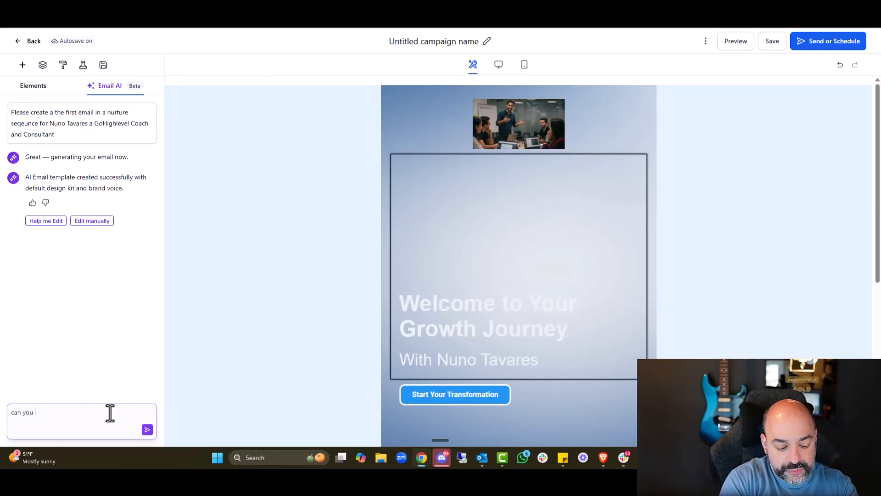
text(reduce mar)
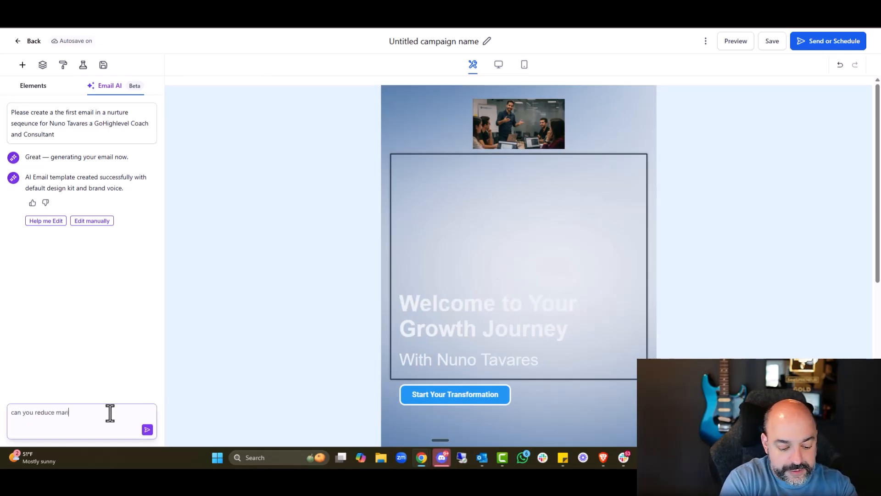
click(147, 429)
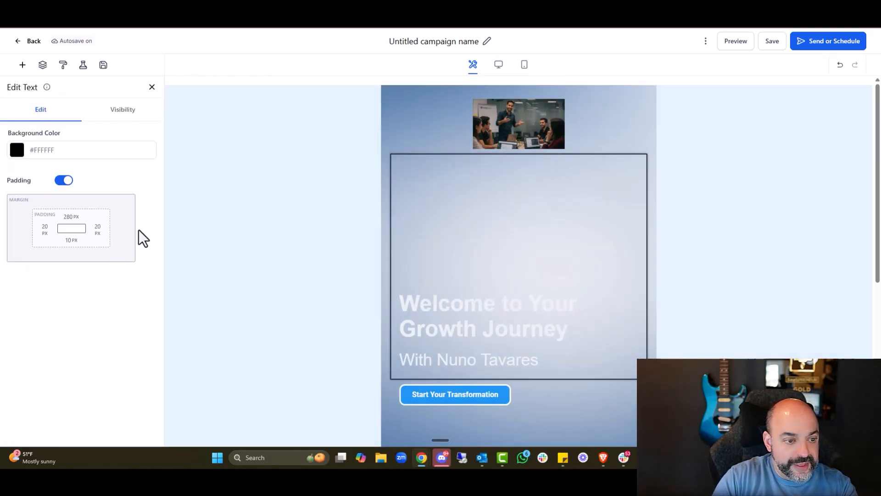
click(71, 228)
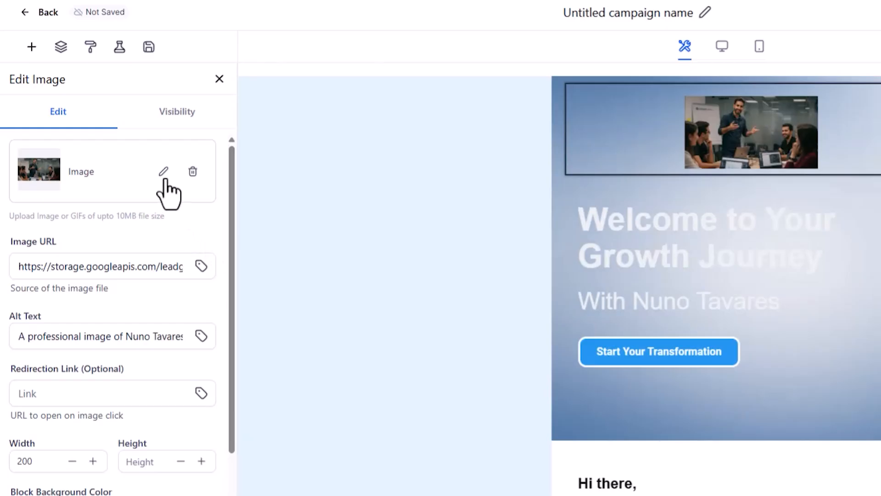
- Open the hero image editor, then select the introductory 'Hi there' text block
click(163, 171)
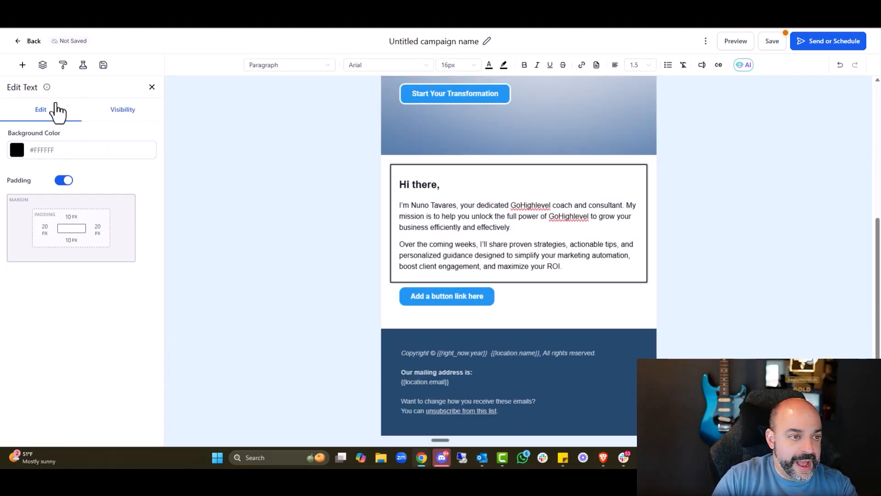
click(616, 250)
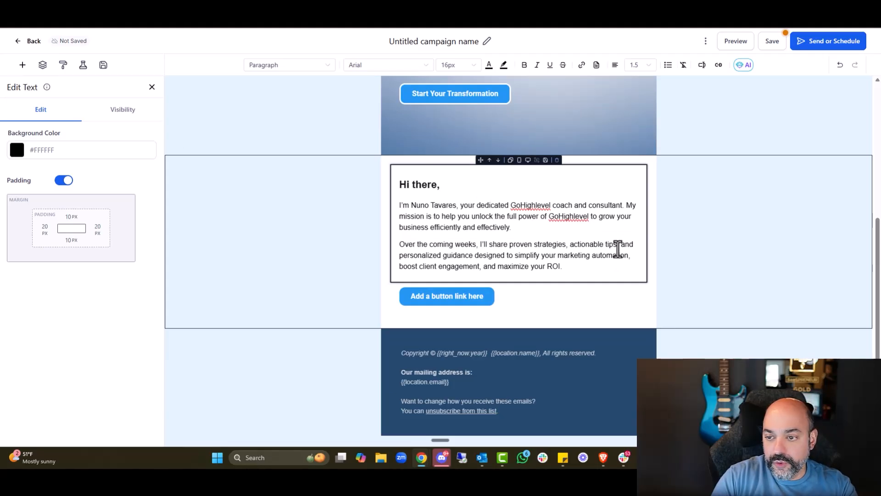
- Open Generate with AI for the intro text and preview the Automated Marketer brand voice
click(743, 65)
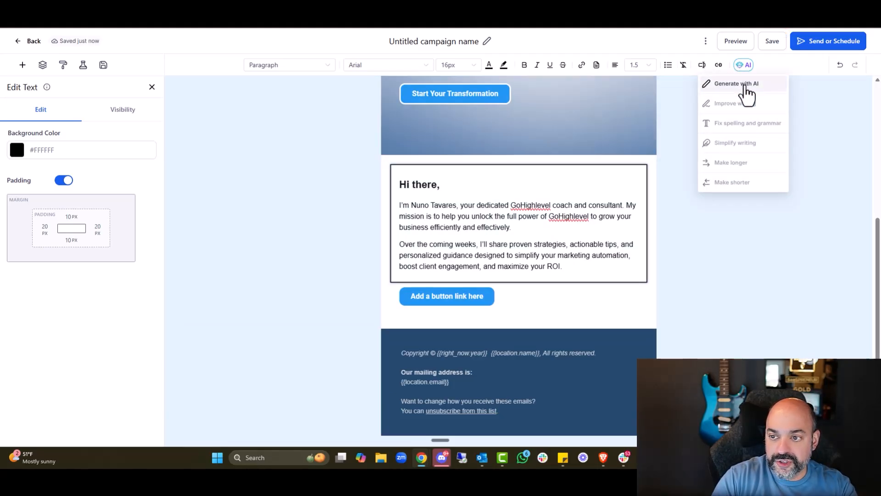
click(736, 83)
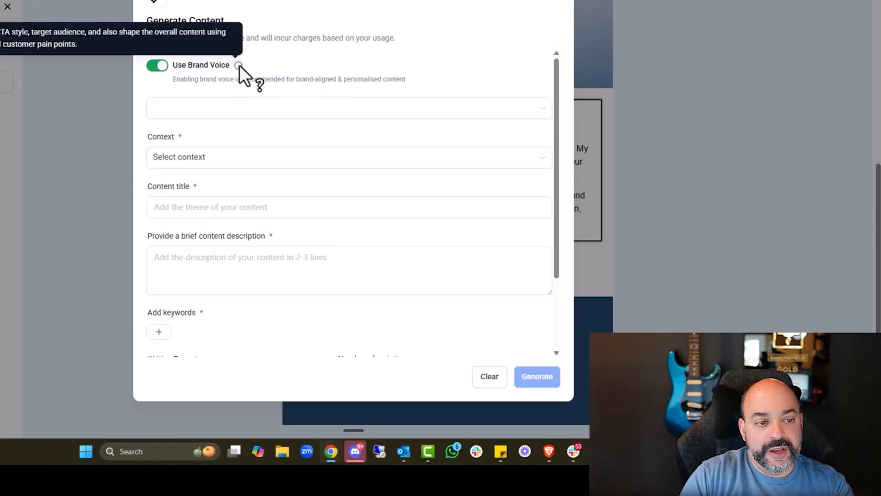
click(349, 108)
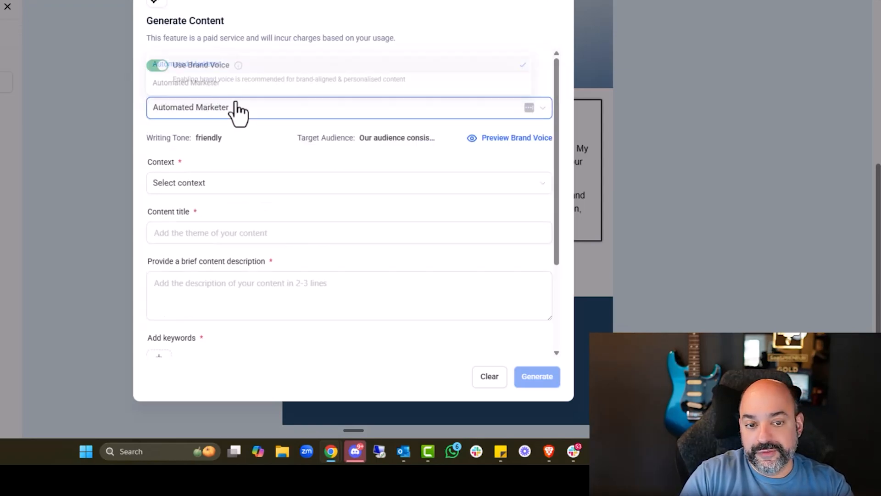
click(156, 65)
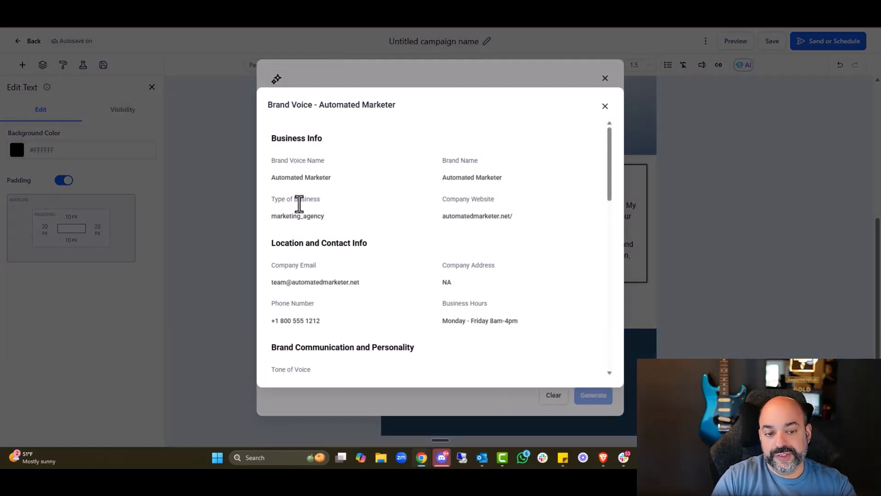
scroll(down, 3)
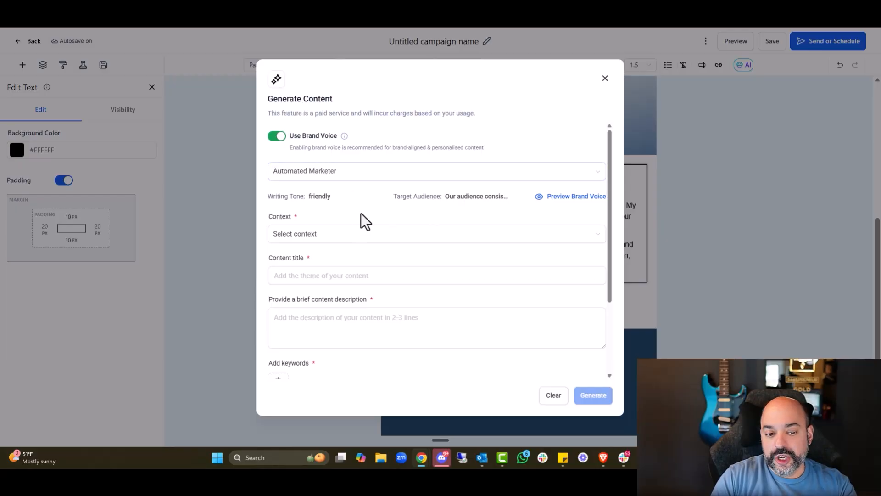
- Set context to Introduction with the title 'Introduction to Automated Marketer'
click(436, 233)
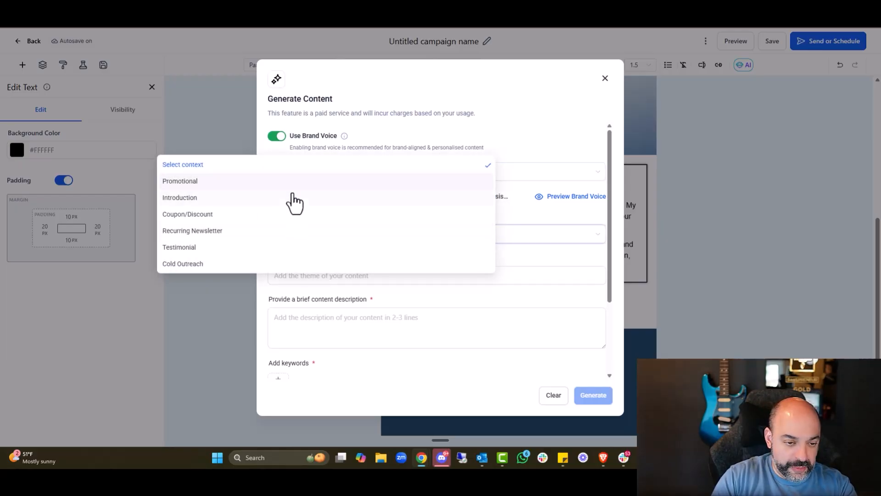
click(180, 198)
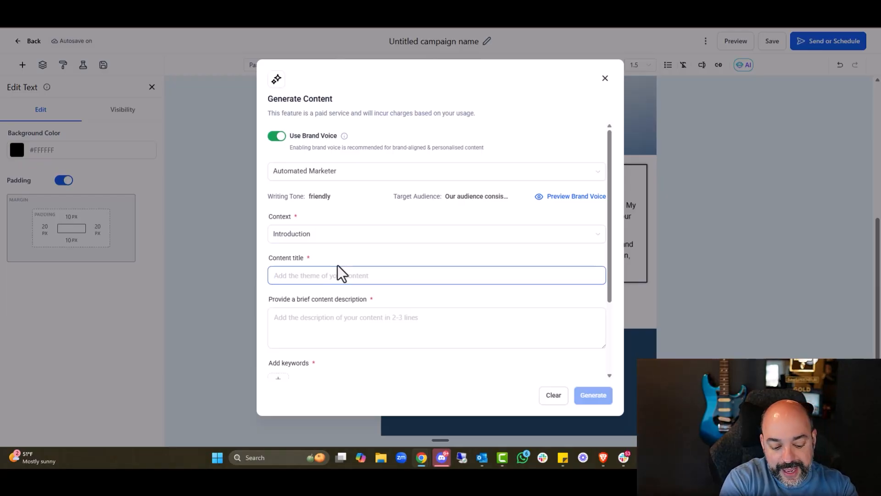
text(Intr)
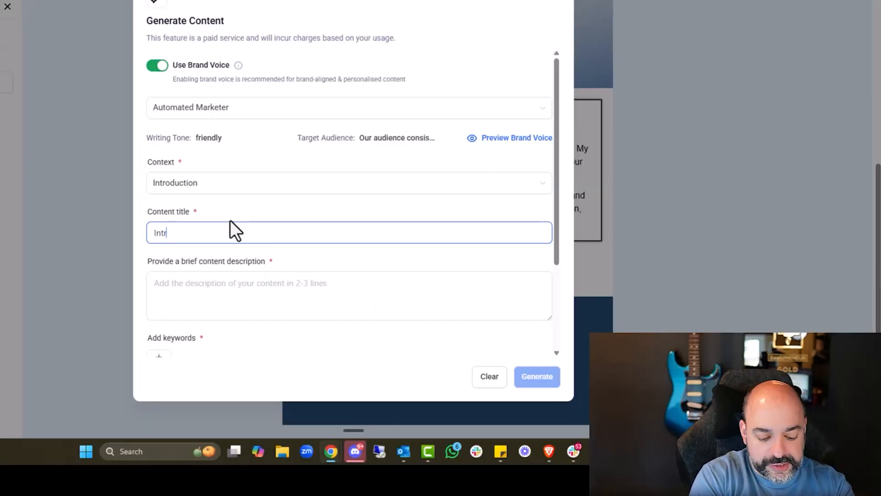
text(Introduction to Automated Marketer)
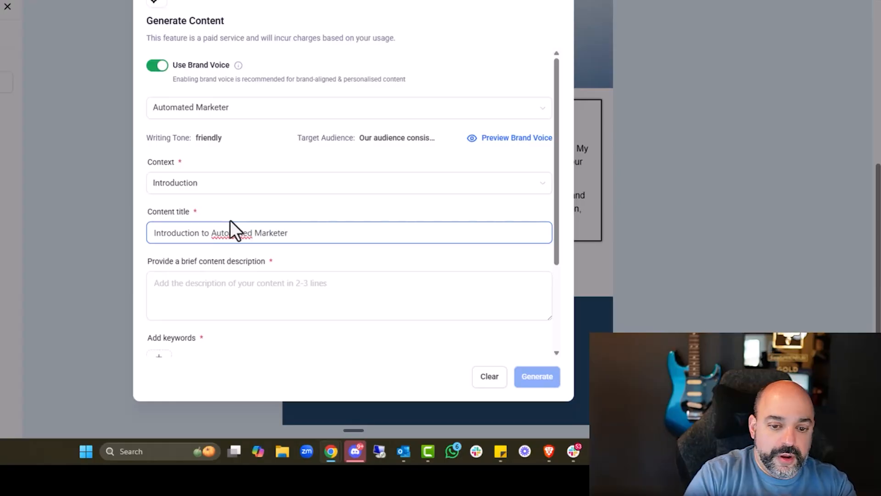
- Describe nurturing readers toward a VIP upgrade, fix the typo, and add a Gohighlevel keyword
click(349, 295)
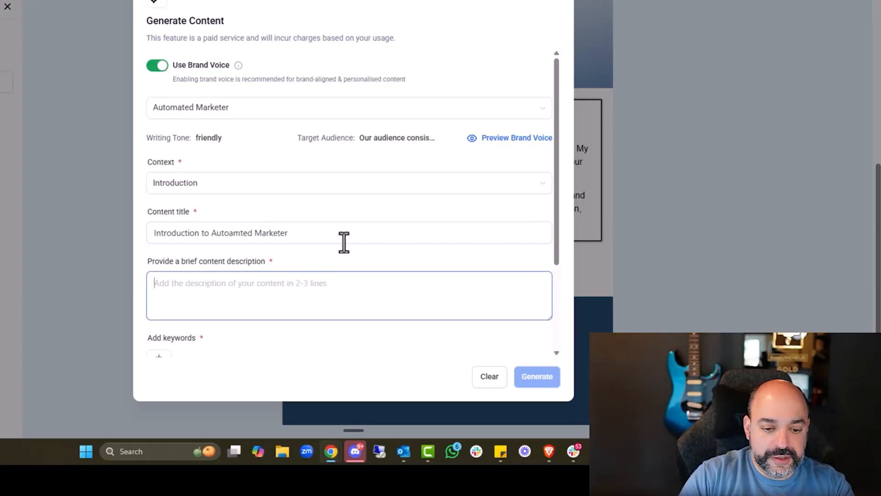
text(create a nicve)
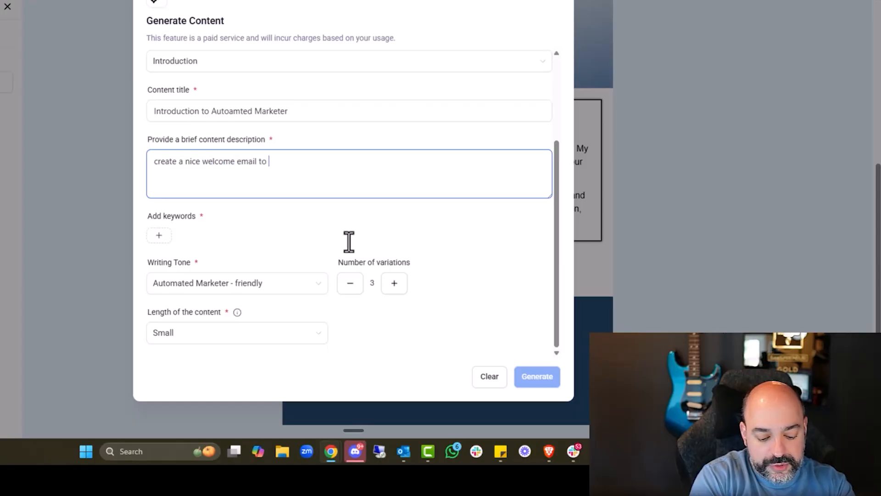
text(nburture them tro)
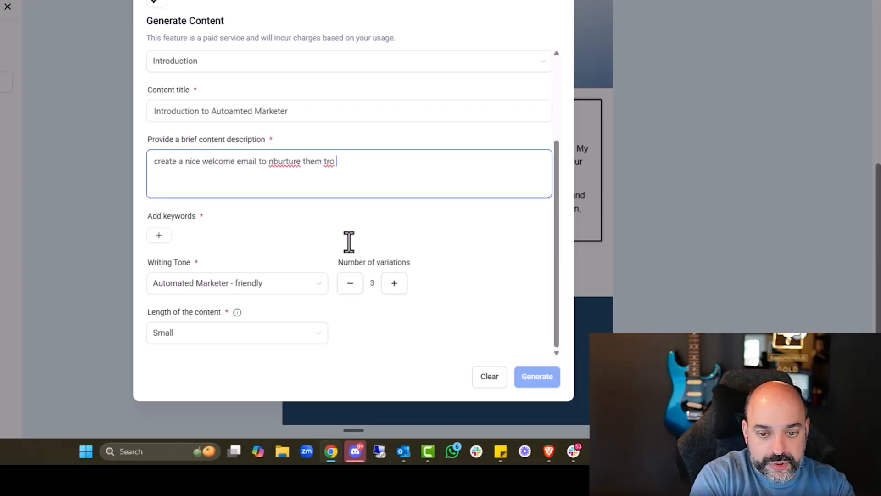
text(upgrade to our vip services)
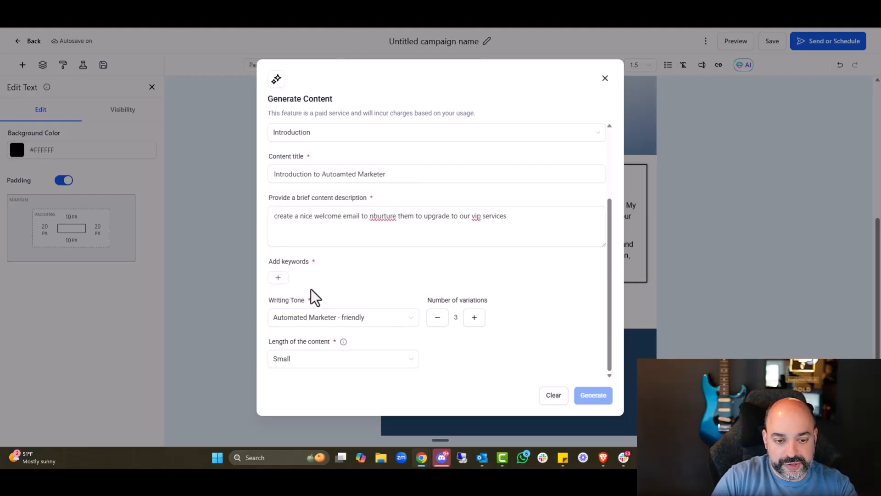
right_click(382, 216)
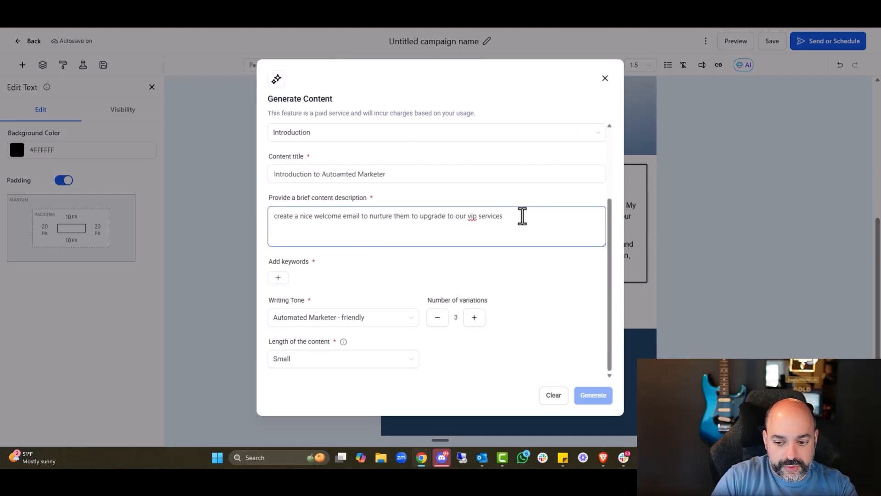
text(lsfdfsdfsdfsdfsdfsd)
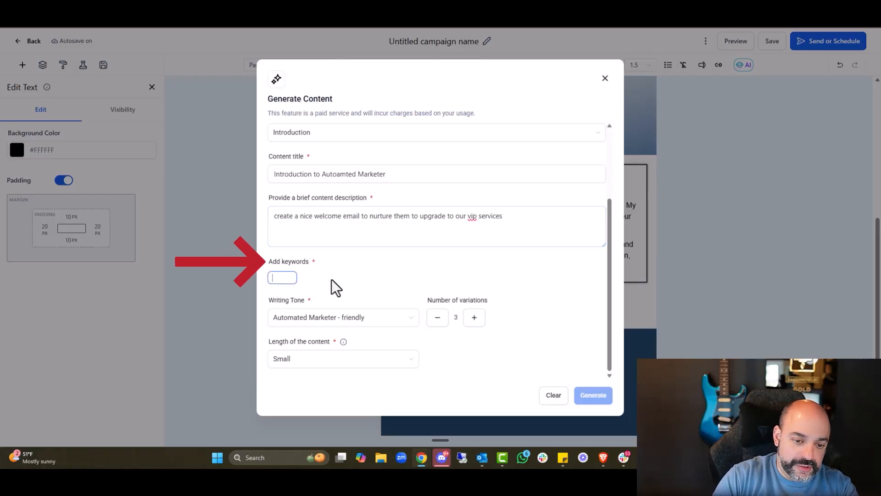
text(Gohighlevel Coaching Services)
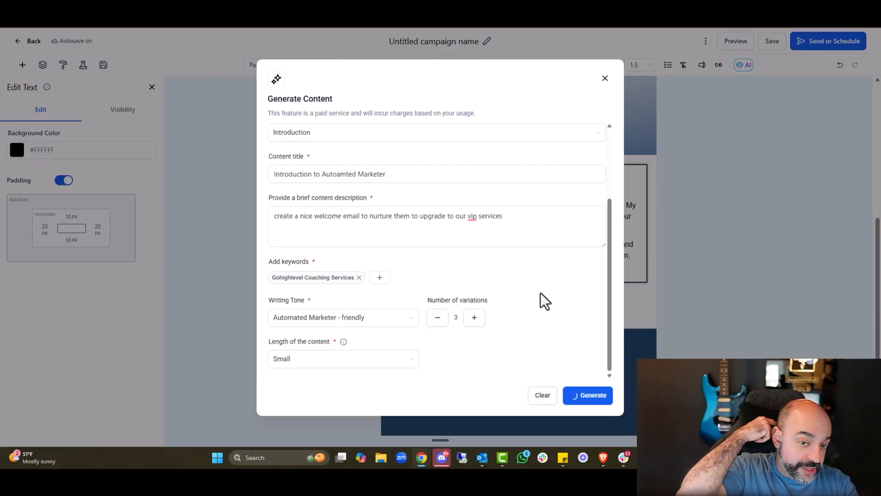
- Generate content variations and insert variation 2's welcome copy into the email
click(588, 394)
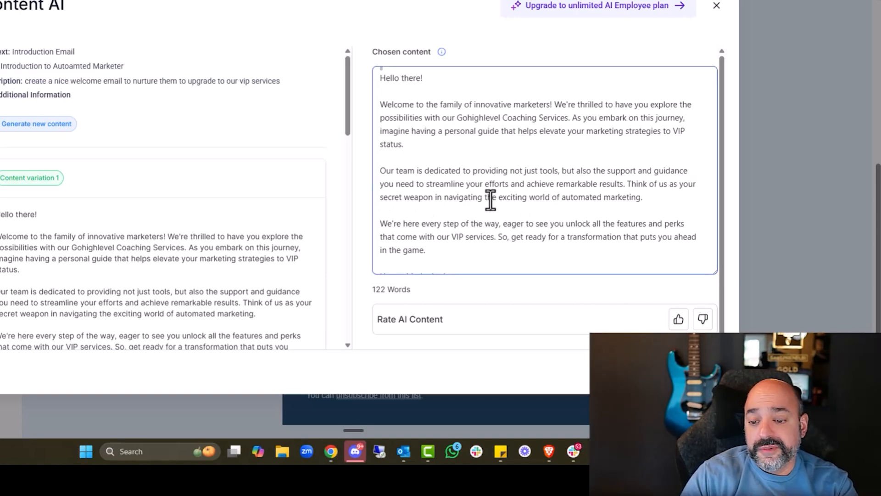
scroll(down, 3)
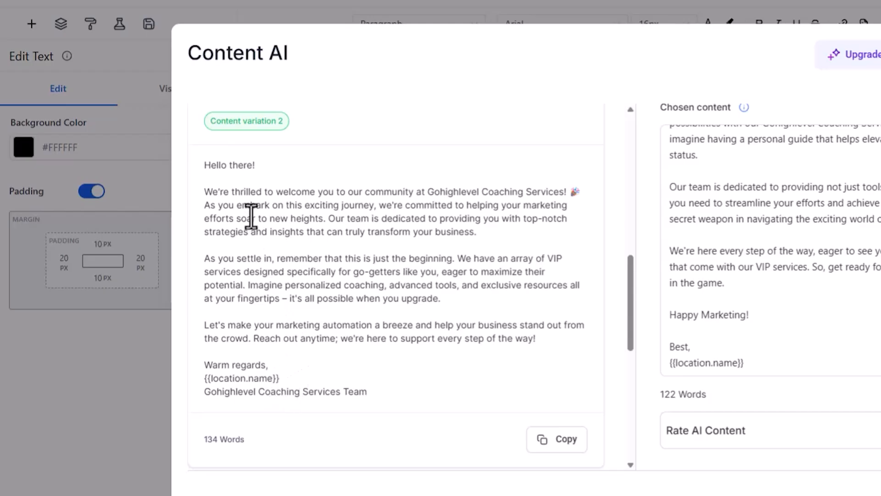
mouse_move(313, 334)
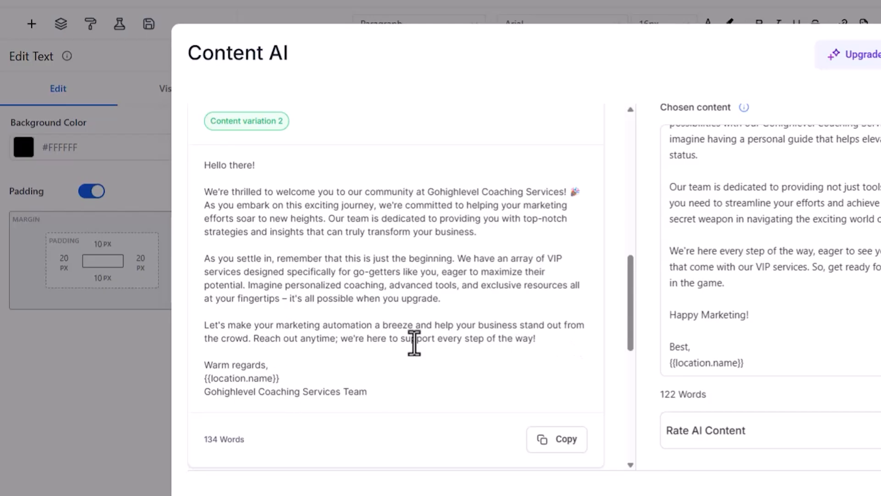
scroll(down, 3)
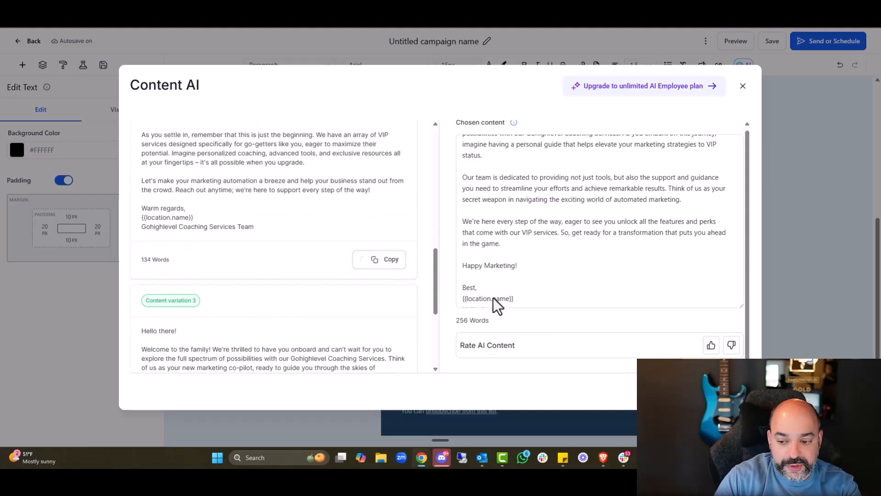
click(743, 85)
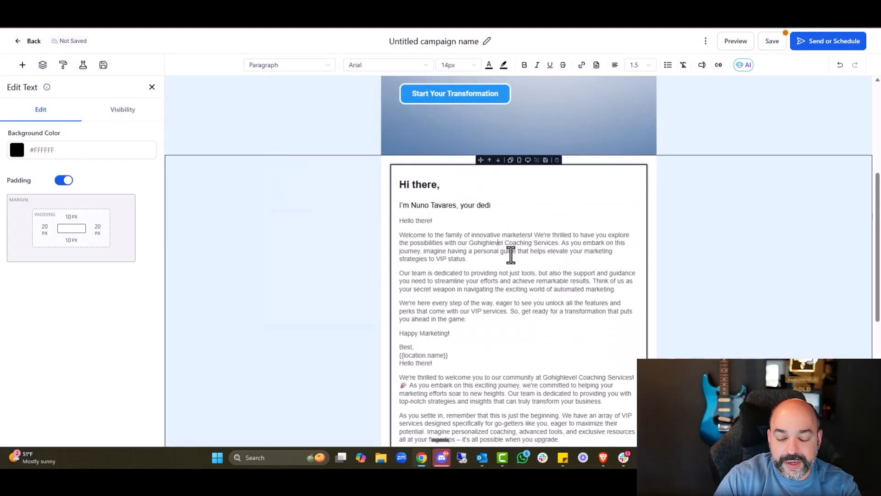
- Scroll the intro block while trimming it to variation 2's welcome text
scroll(down, 3)
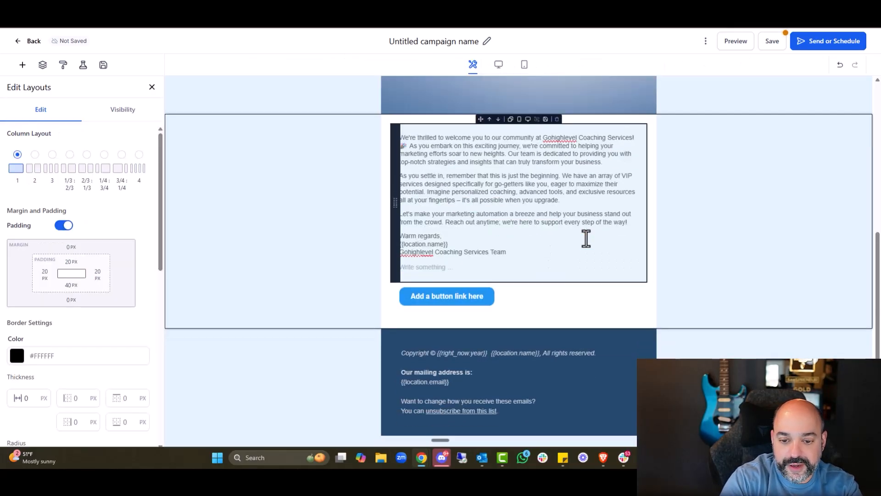
scroll(down, 3)
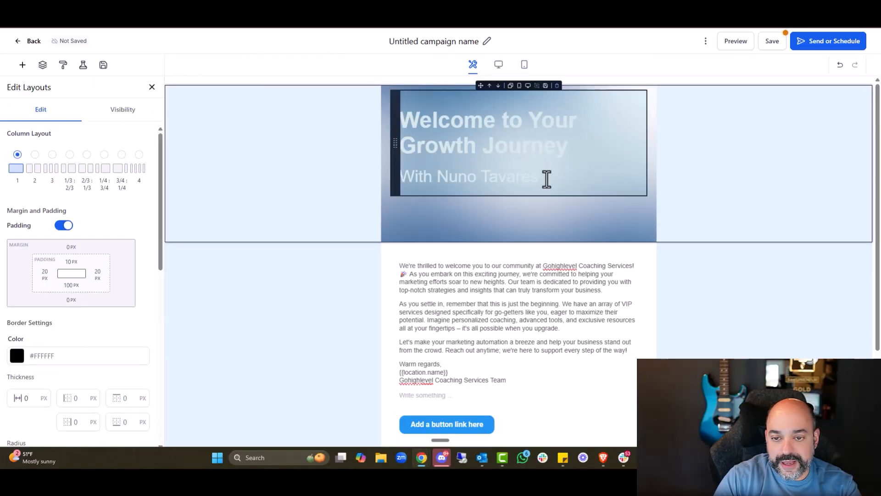
mouse_move(485, 174)
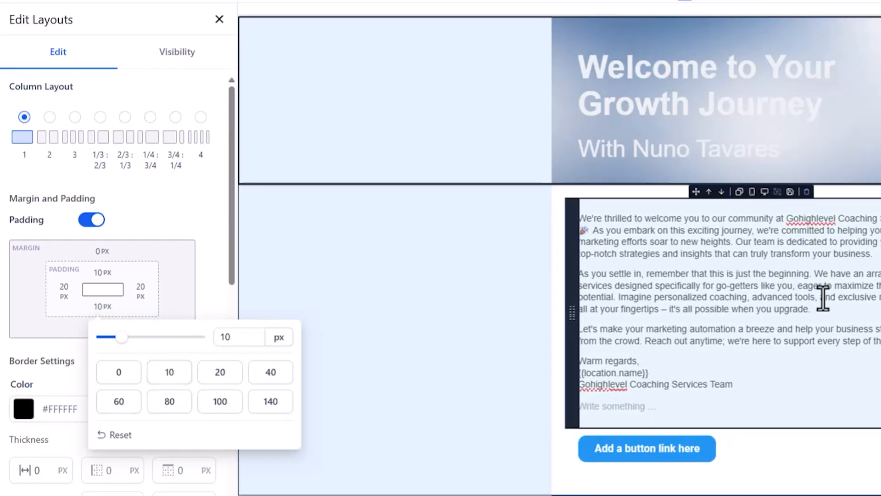
- Set the welcome text section's padding to 10 px, then select the call-to-action button section
click(270, 371)
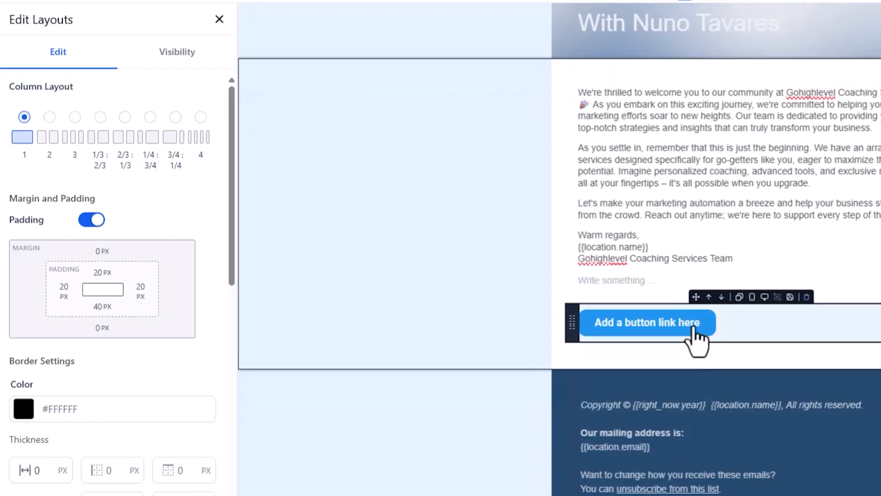
click(646, 322)
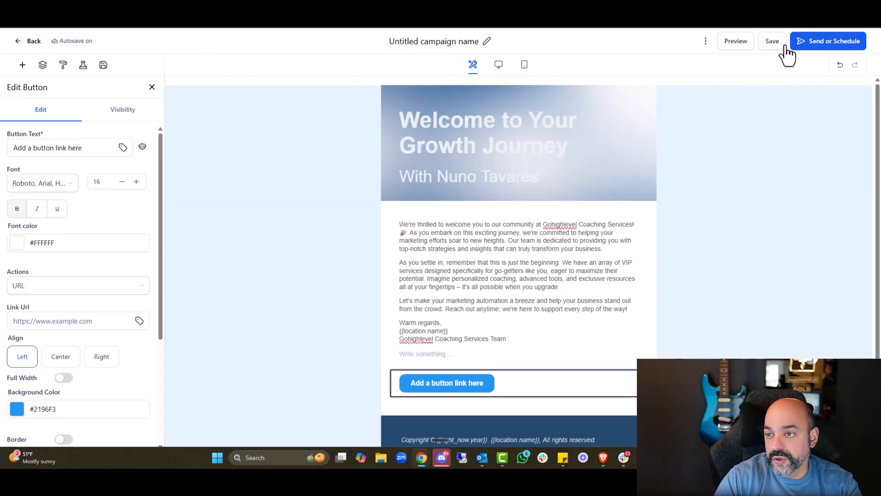
- Save the campaign, close the button settings, and return to the Email AI chat
click(771, 41)
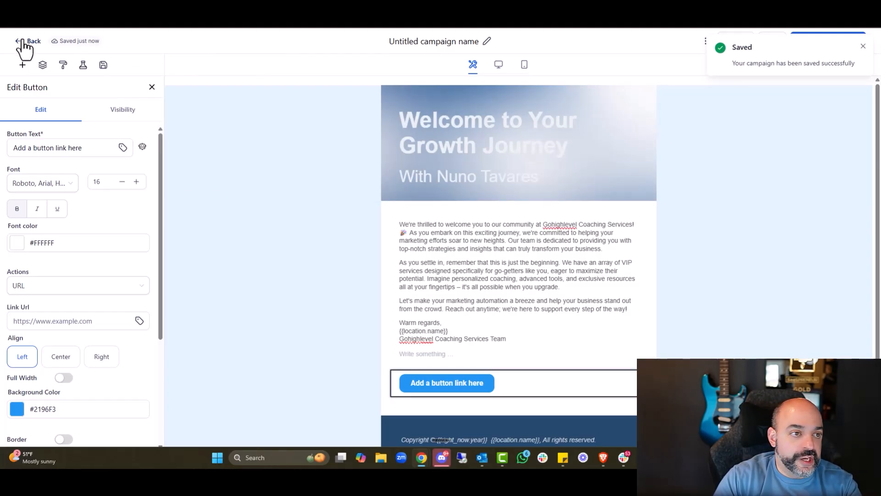
click(151, 87)
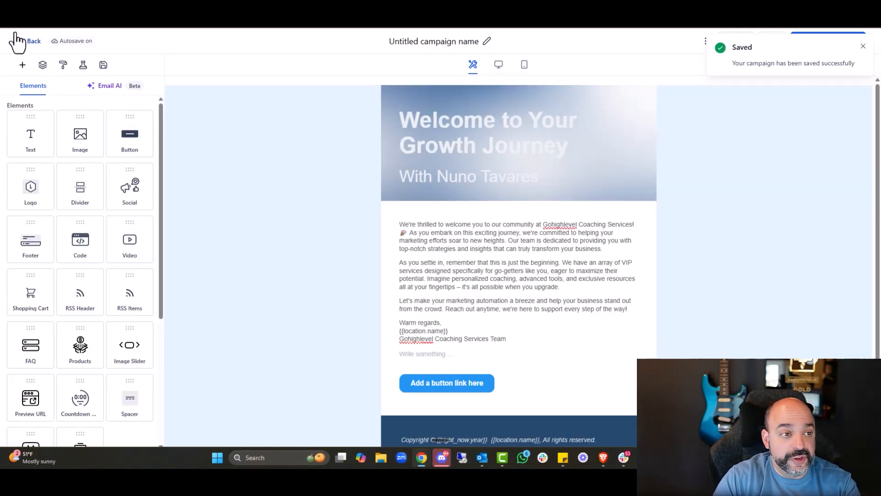
click(158, 77)
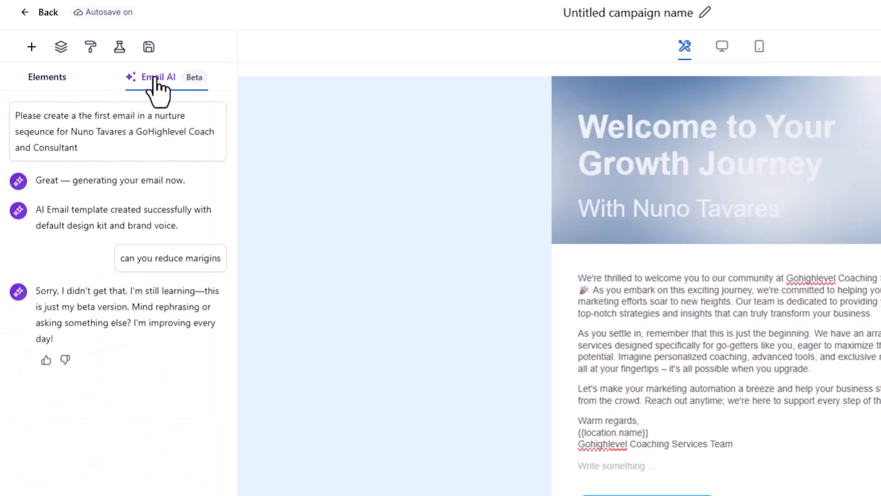